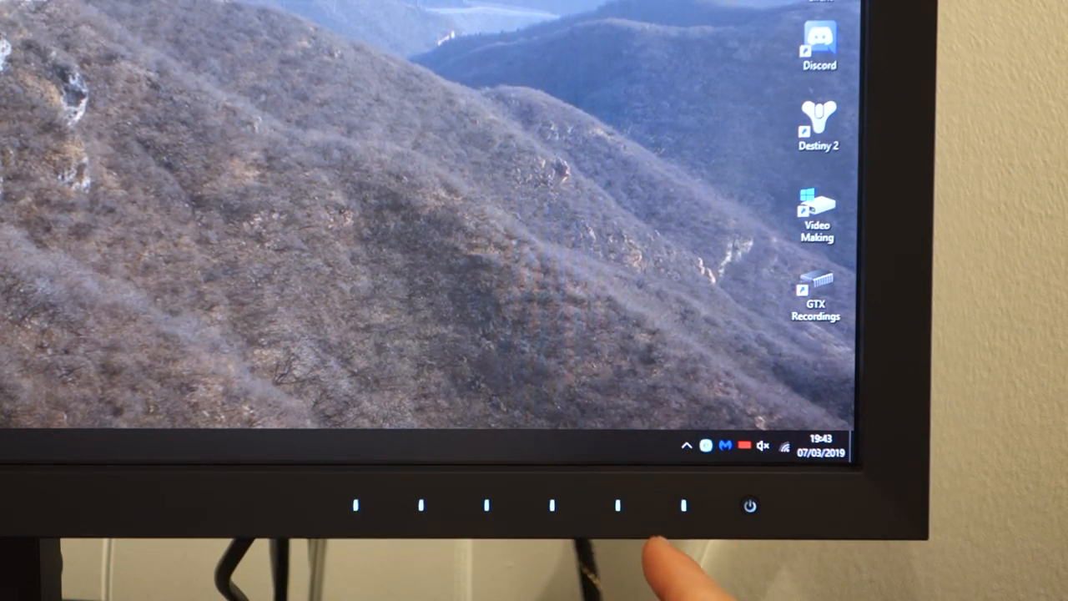
# Step: Wake the OSD and open the main menu listing Signal, Color, SelfCalibration, Screen and more
pyautogui.click(617, 505)
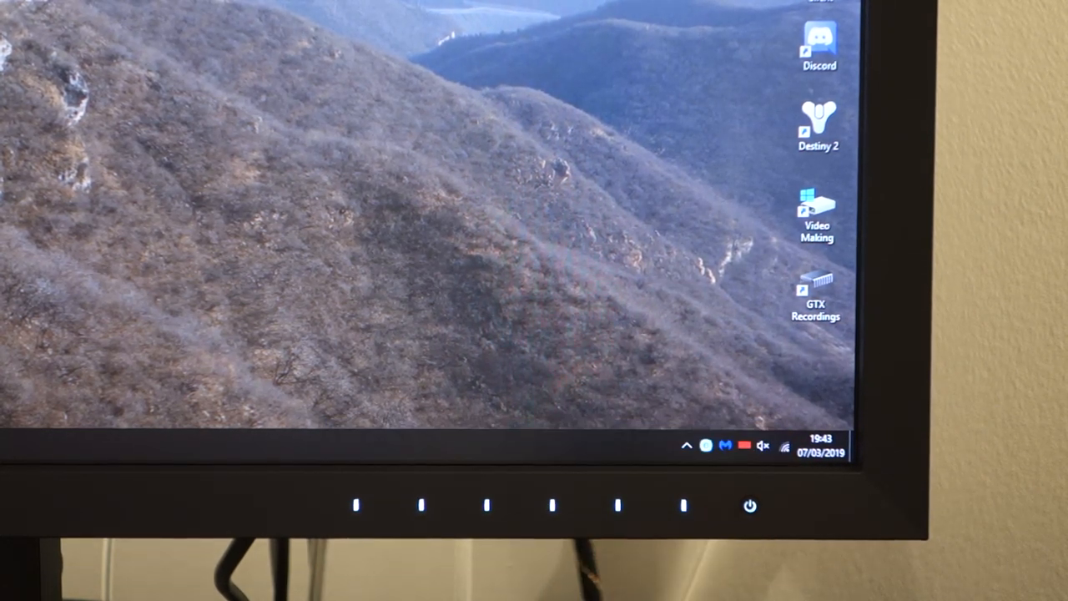
pyautogui.click(617, 506)
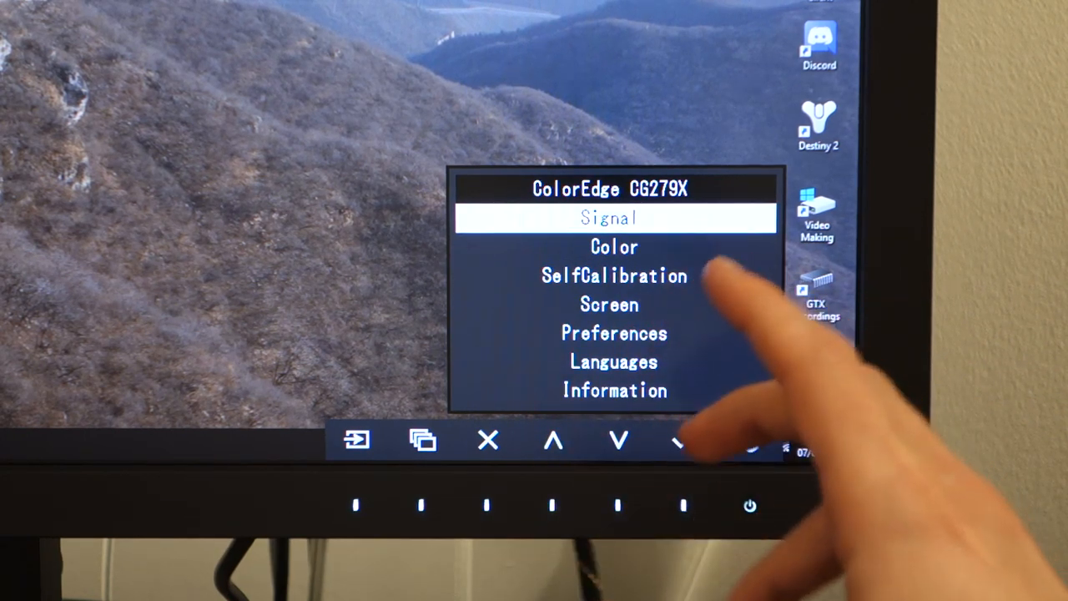
# Step: Enter the Color (sRGB) submenu showing 120 cd/m², D65, and sRGB gamma and gamut
pyautogui.click(682, 439)
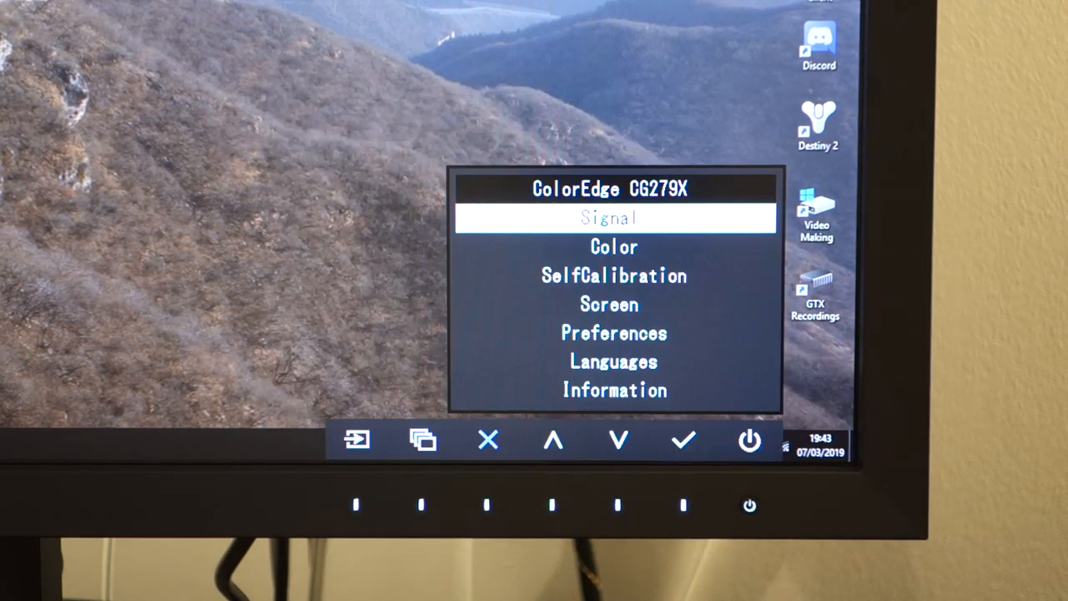
pyautogui.click(617, 440)
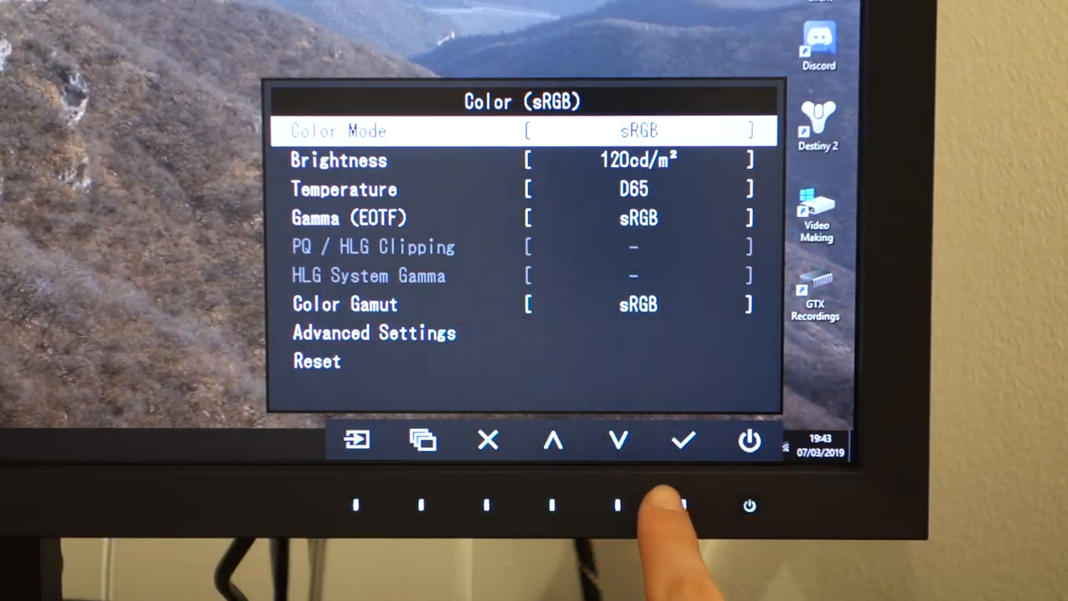
# Step: Open the Brightness slider, currently set at 120 cd/m²
pyautogui.click(682, 439)
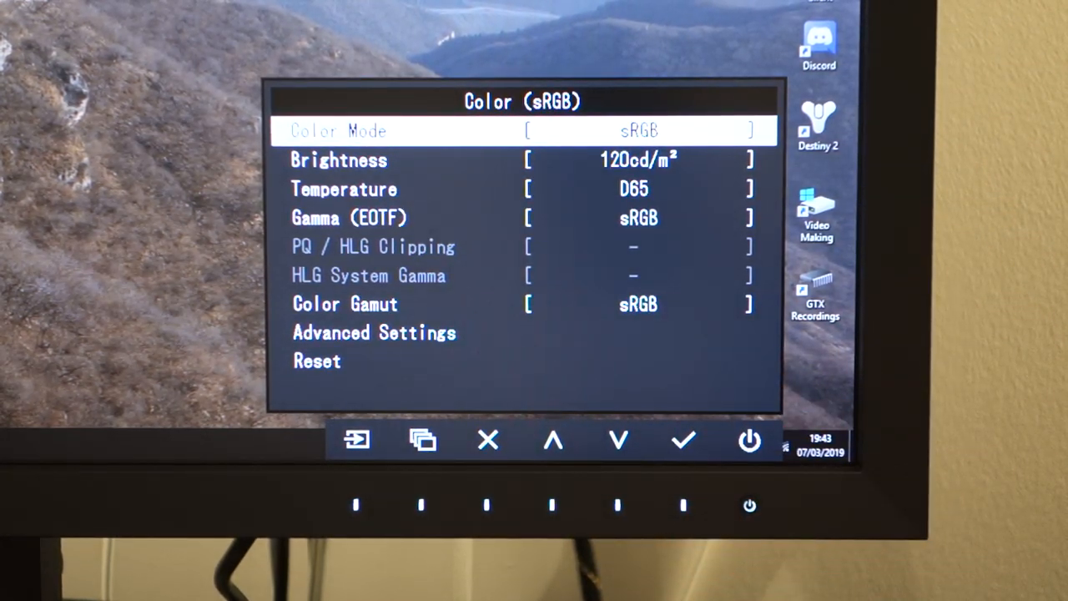
pyautogui.click(618, 440)
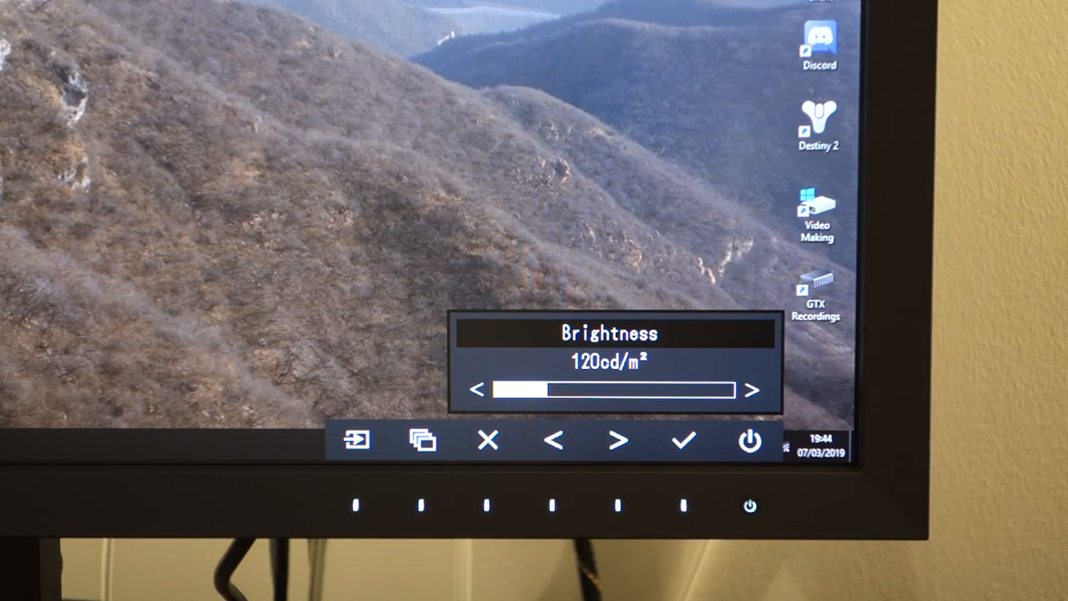
# Step: Cycle through Temperature, Gamma and Color Gamut options, then cancel back to Color unchanged
pyautogui.click(683, 440)
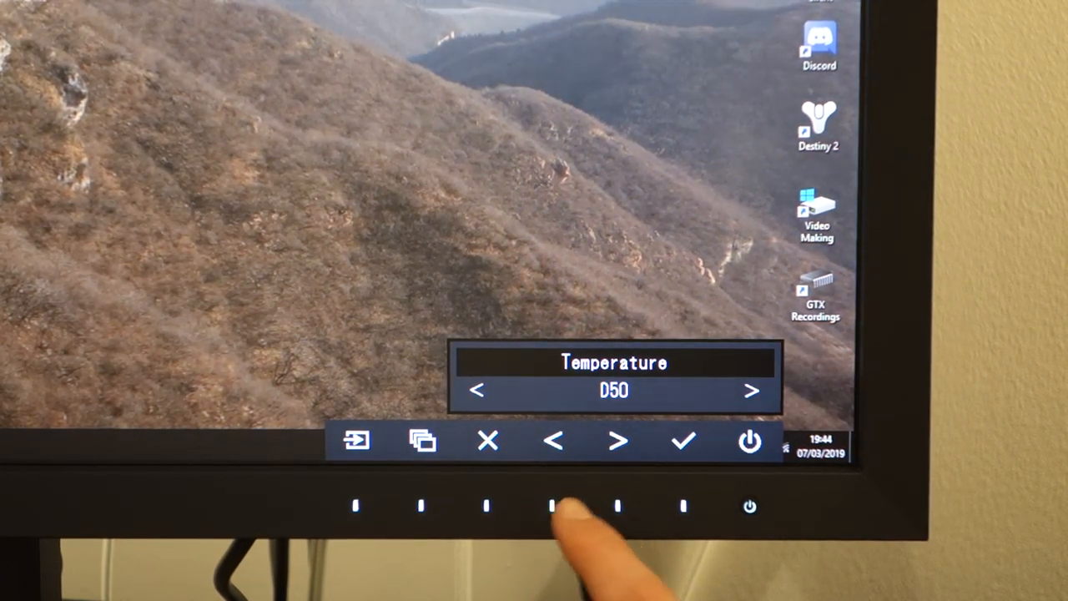
pyautogui.click(552, 506)
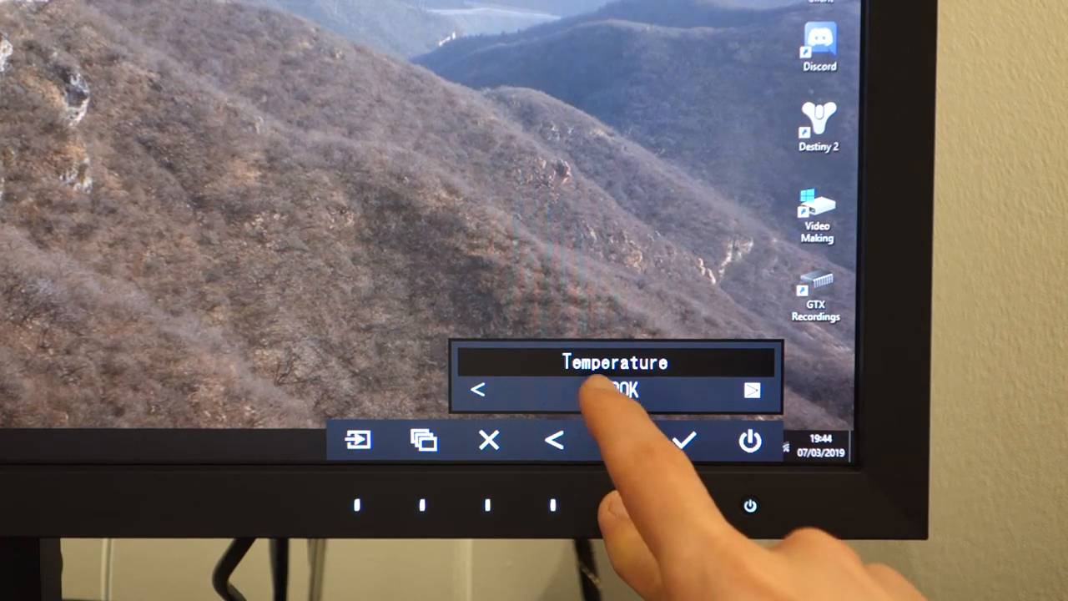
pyautogui.click(619, 440)
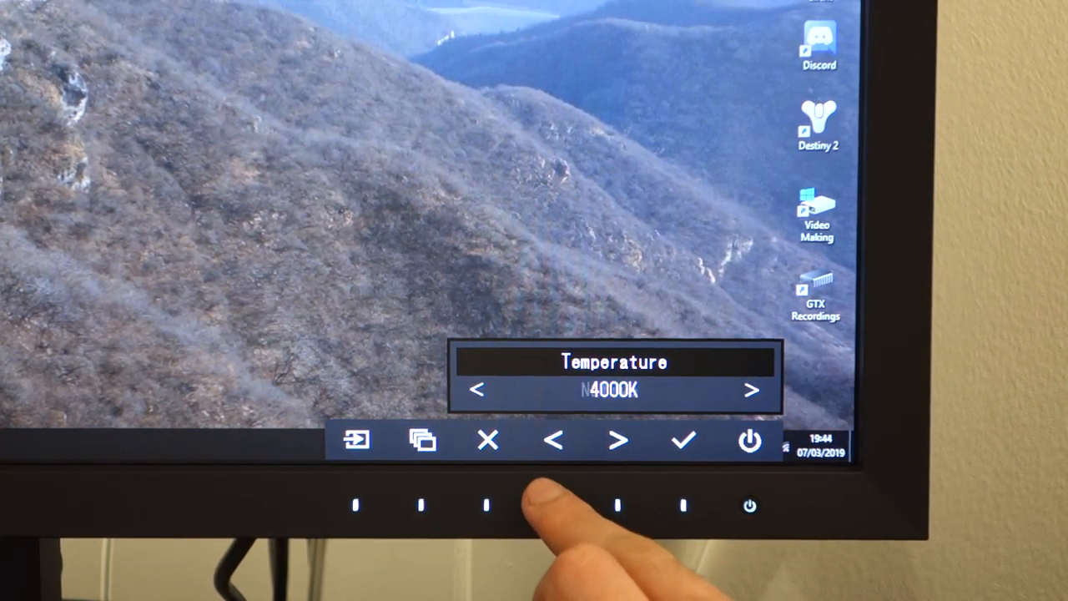
pyautogui.click(617, 439)
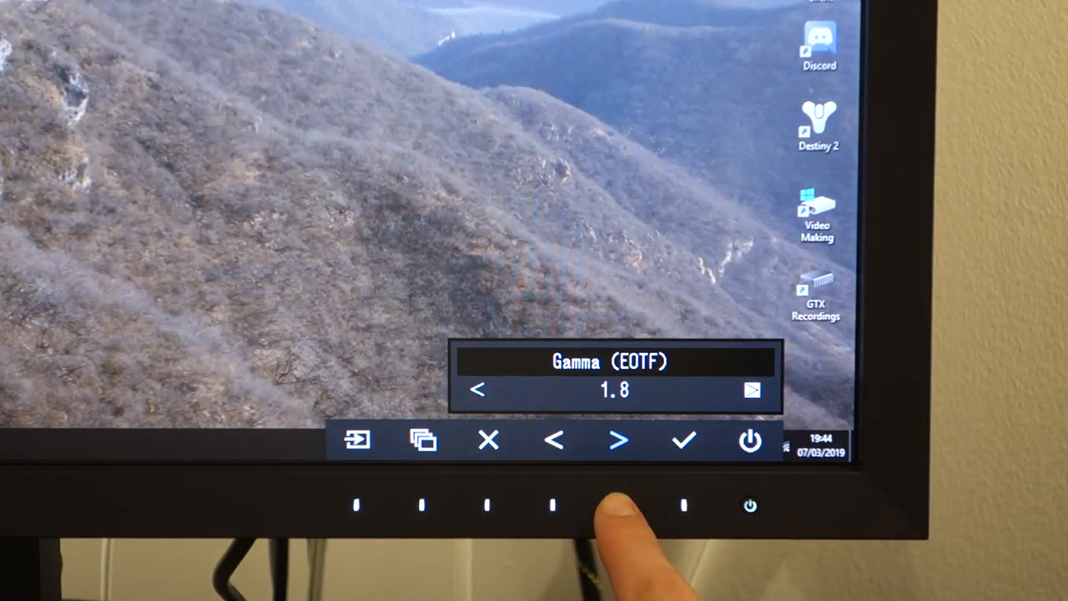
pyautogui.click(618, 439)
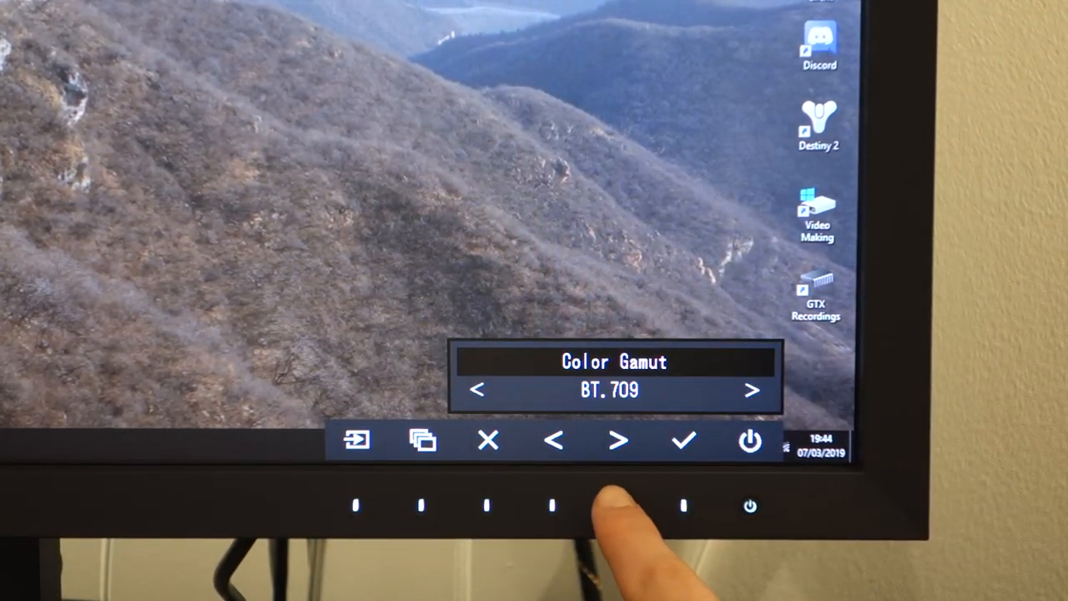
pyautogui.click(617, 440)
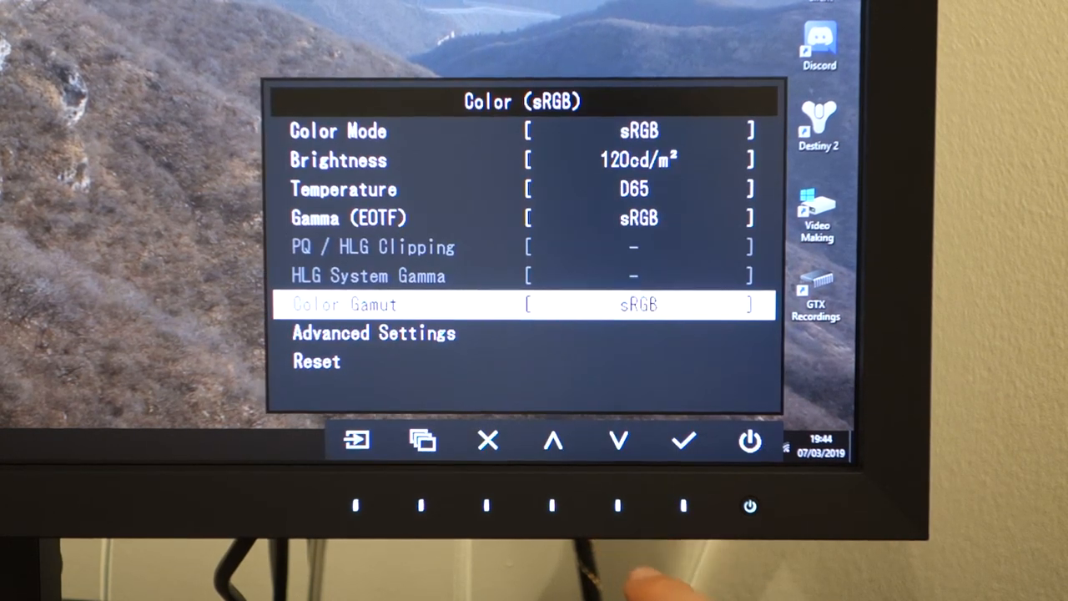
# Step: View the Advanced Settings (sRGB) submenu, then back out of it
pyautogui.click(617, 441)
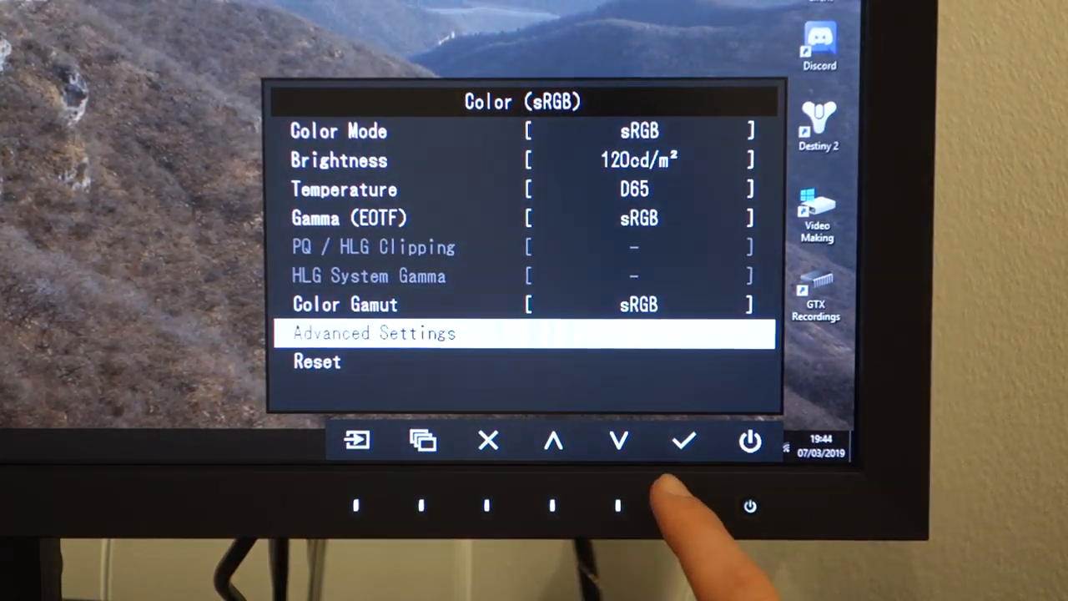
pyautogui.click(683, 440)
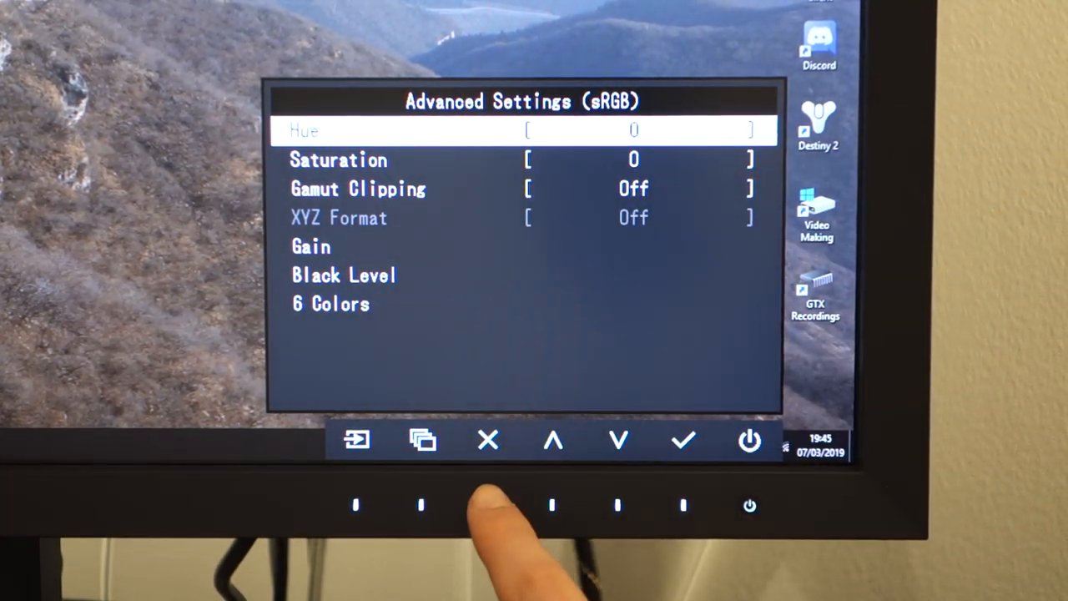
pyautogui.click(488, 439)
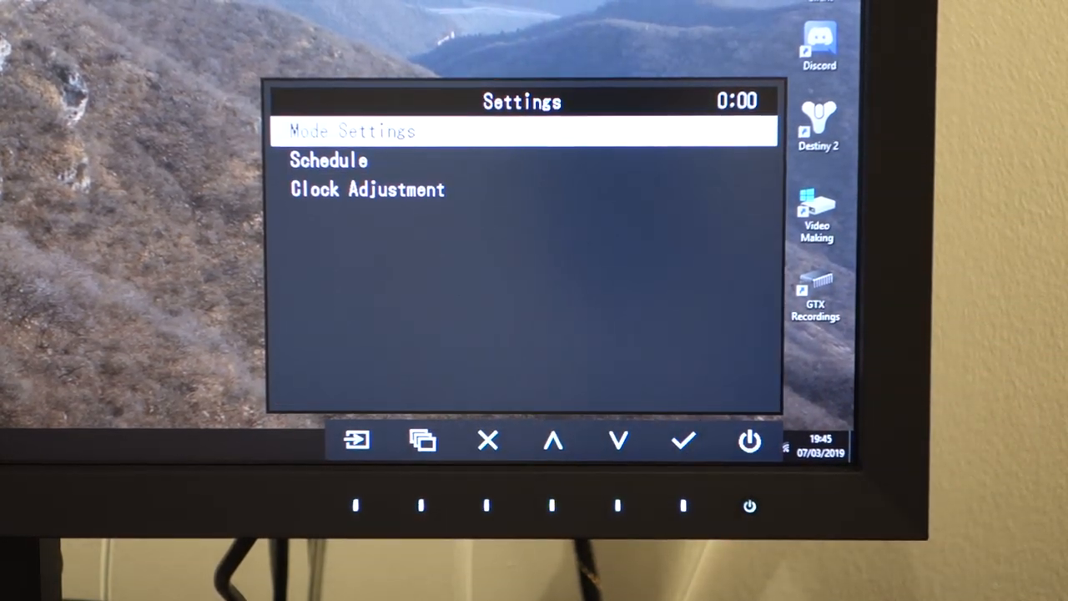
# Step: Check the included modes list and the clock reading 7 Mar 2019, 19:45
pyautogui.click(683, 441)
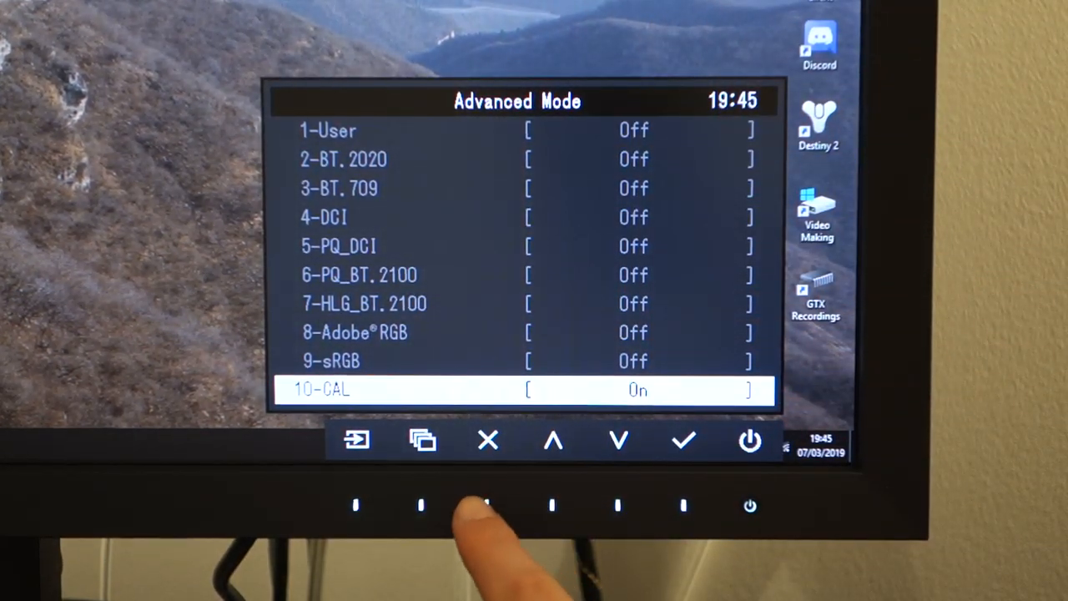
pyautogui.click(487, 440)
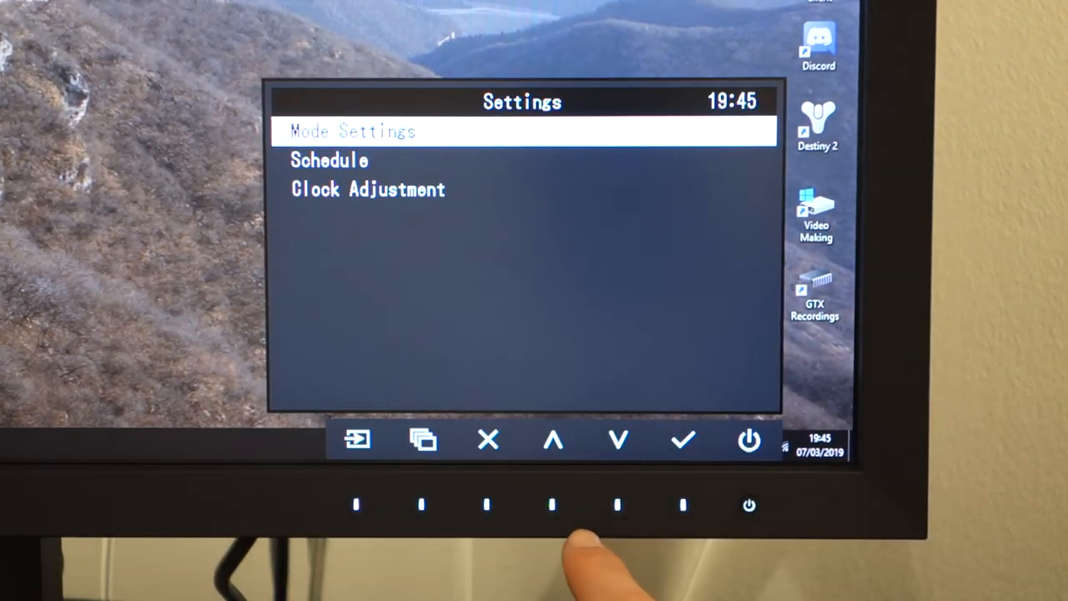
pyautogui.click(618, 440)
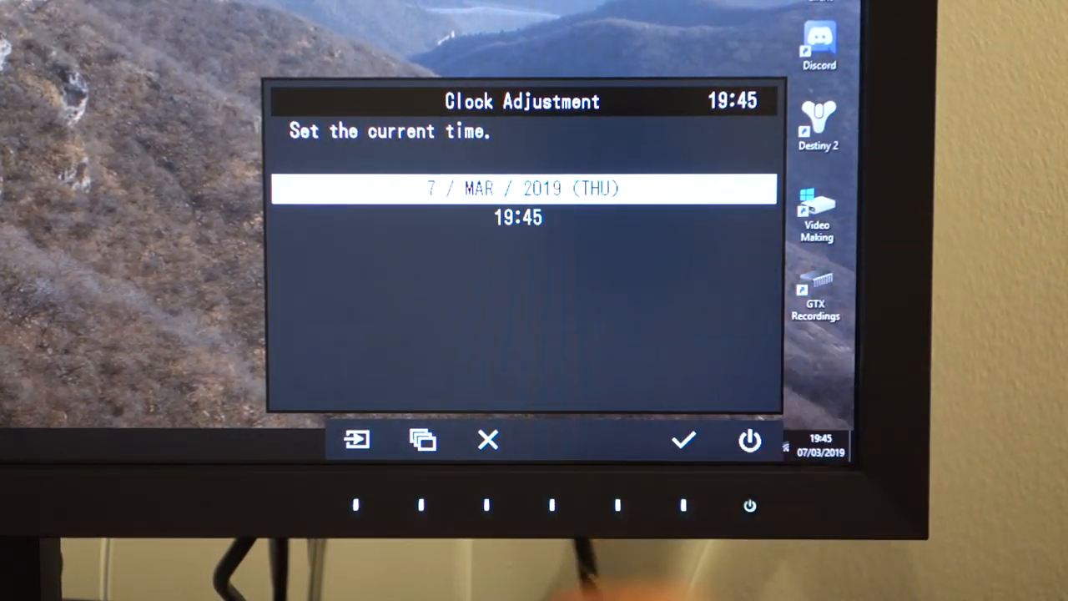
pyautogui.click(487, 440)
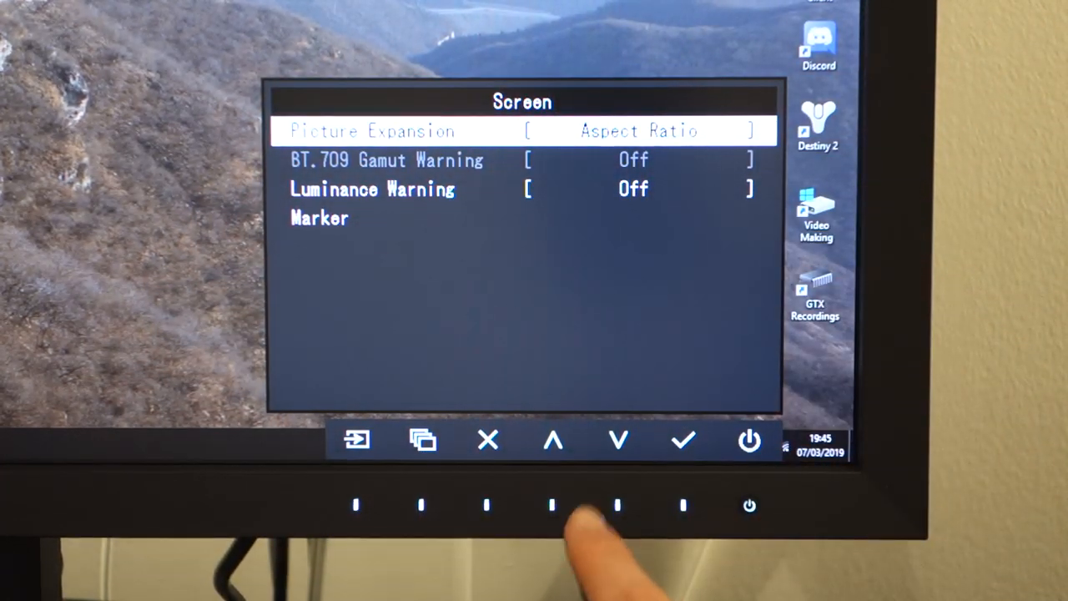
# Step: Confirm Safe Area Marker is Off, then back out to the main menu
pyautogui.click(682, 440)
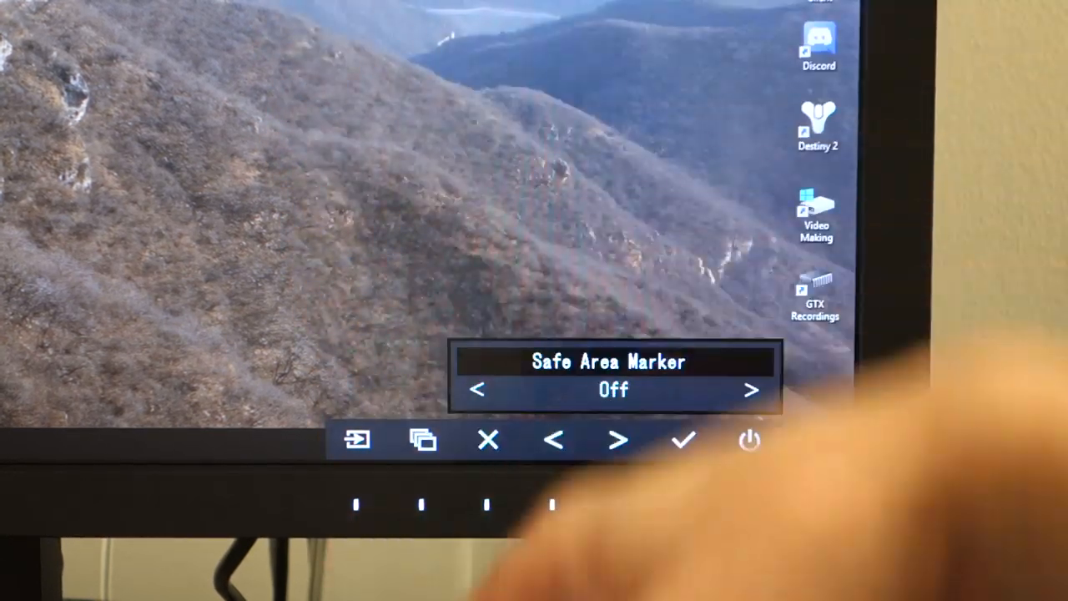
pyautogui.click(682, 440)
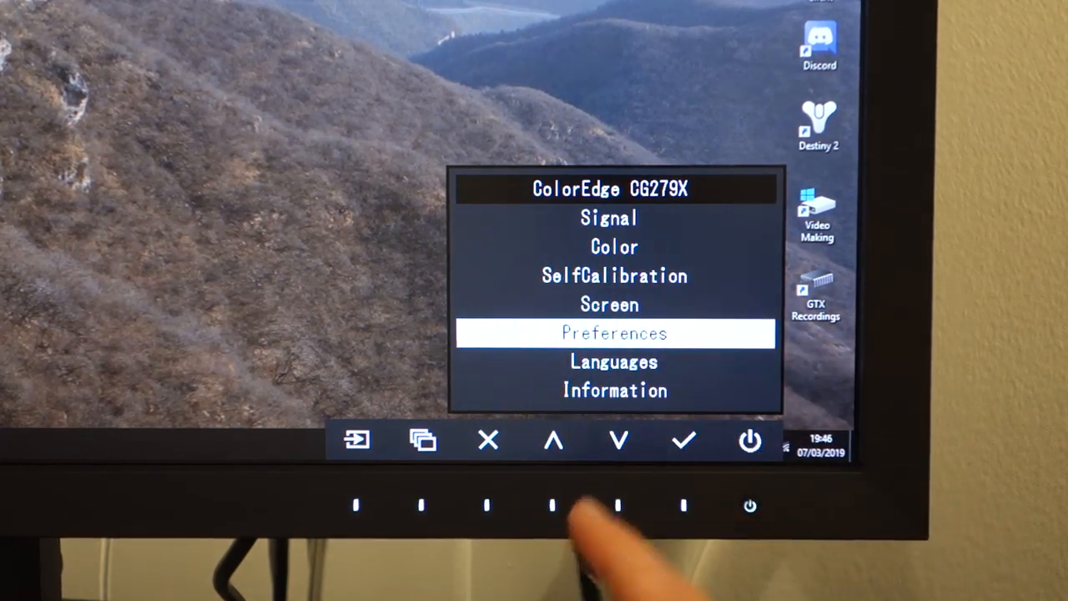
pyautogui.click(617, 440)
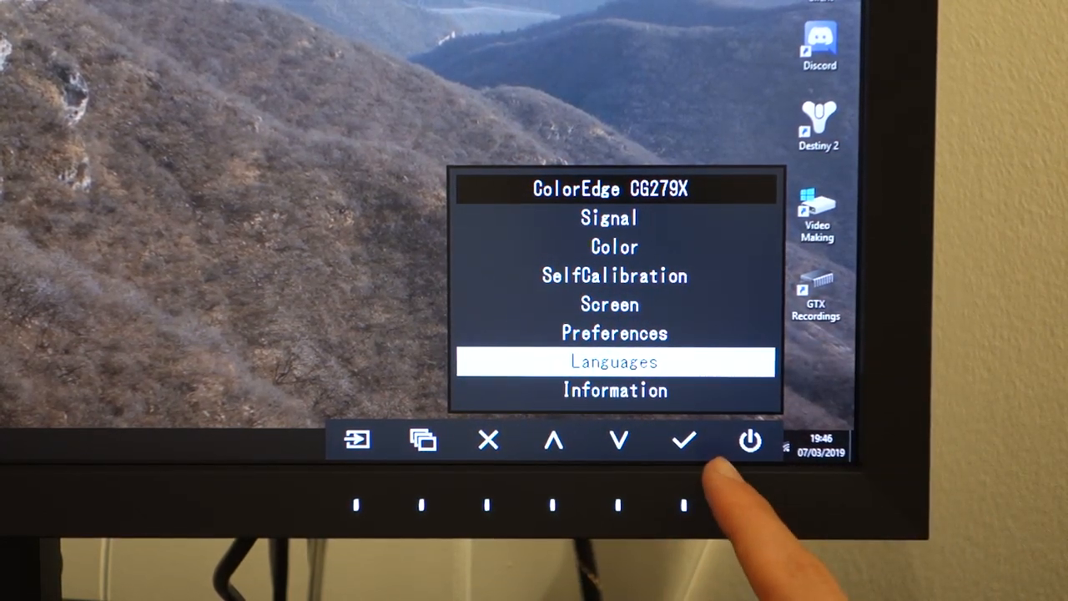
pyautogui.click(682, 439)
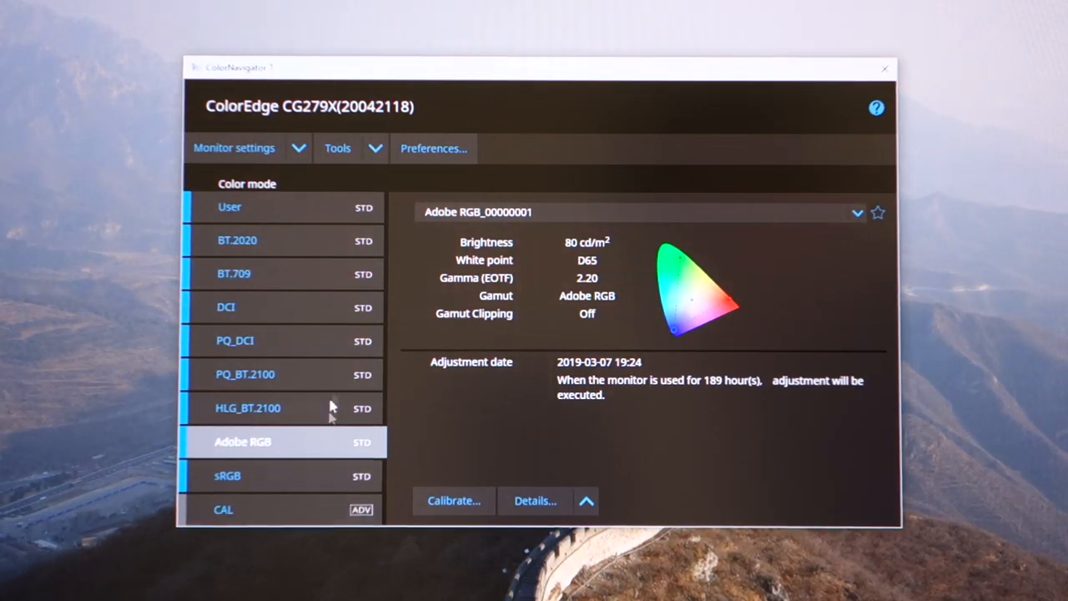
# Step: Browse the HLG_BT.2100 and PQ_BT.2100 modes, then apply sRGB (120 cd/m², D65)
pyautogui.click(248, 407)
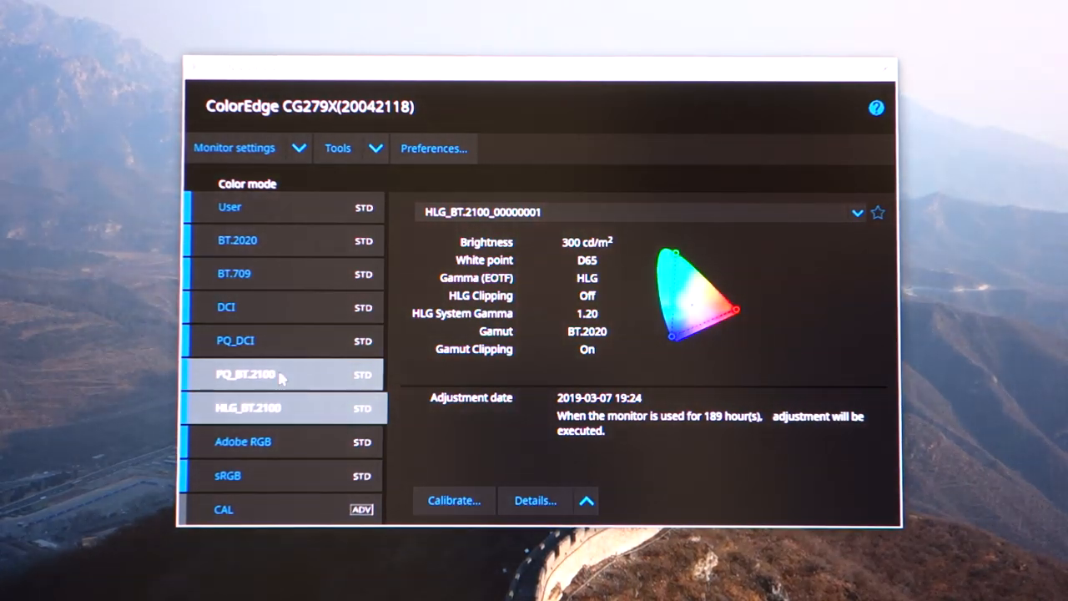
pyautogui.click(247, 374)
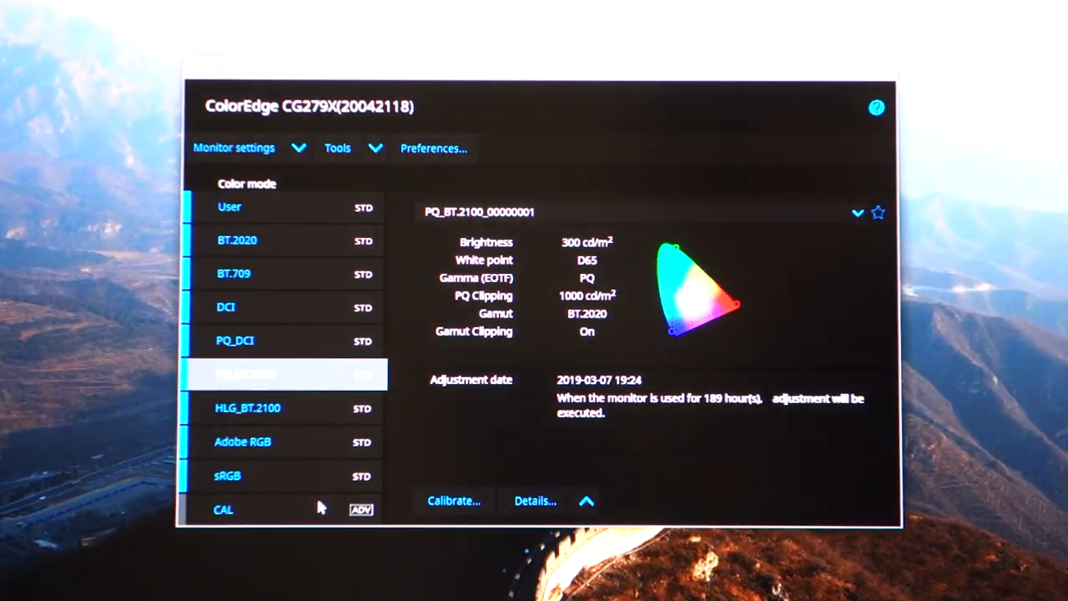
pyautogui.click(227, 476)
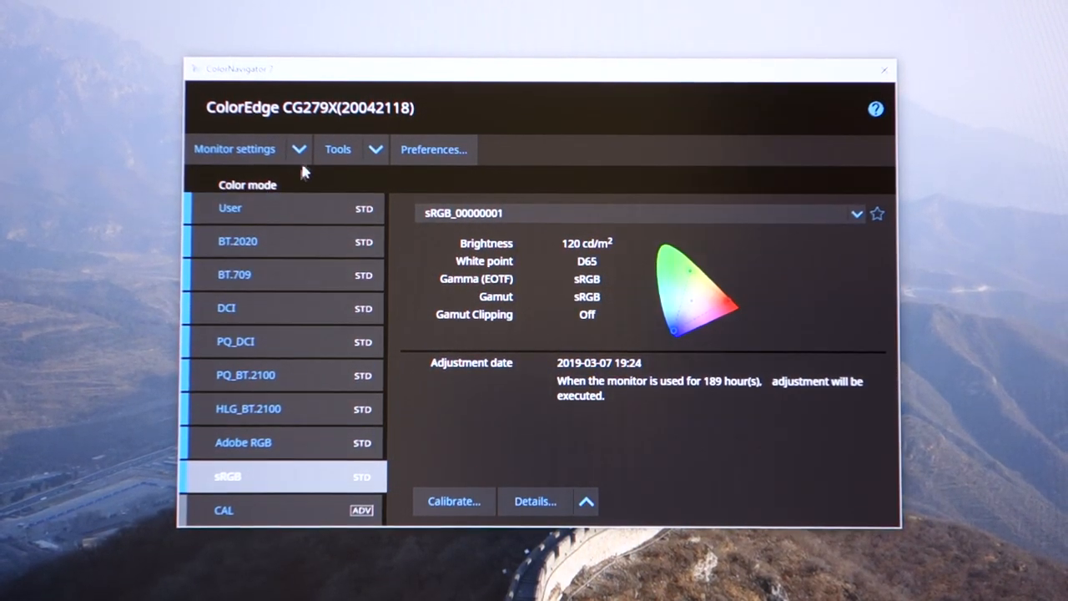
pyautogui.click(234, 148)
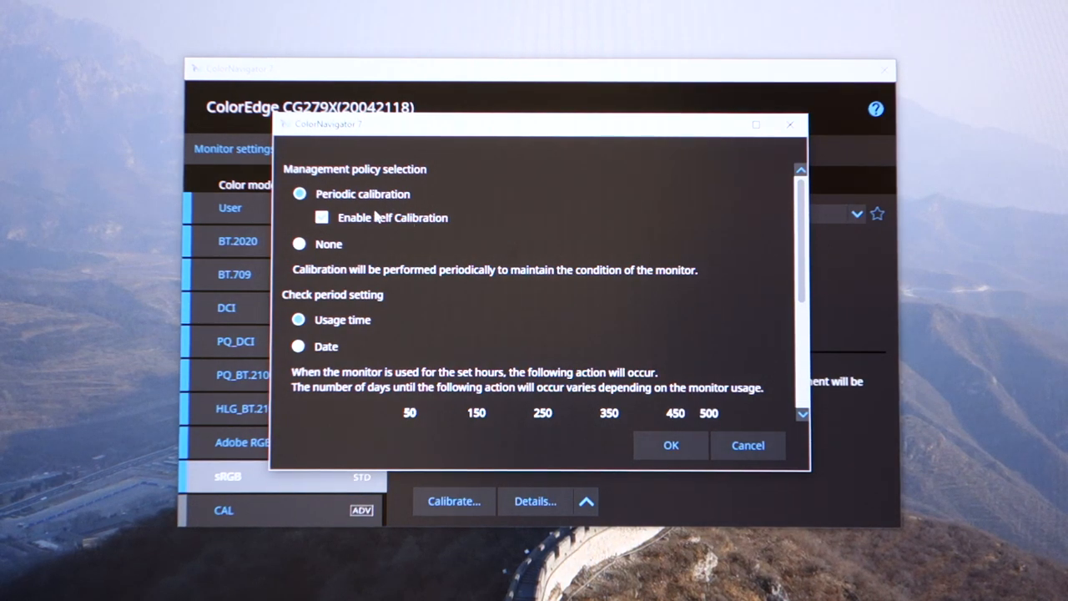
pyautogui.moveTo(492, 243)
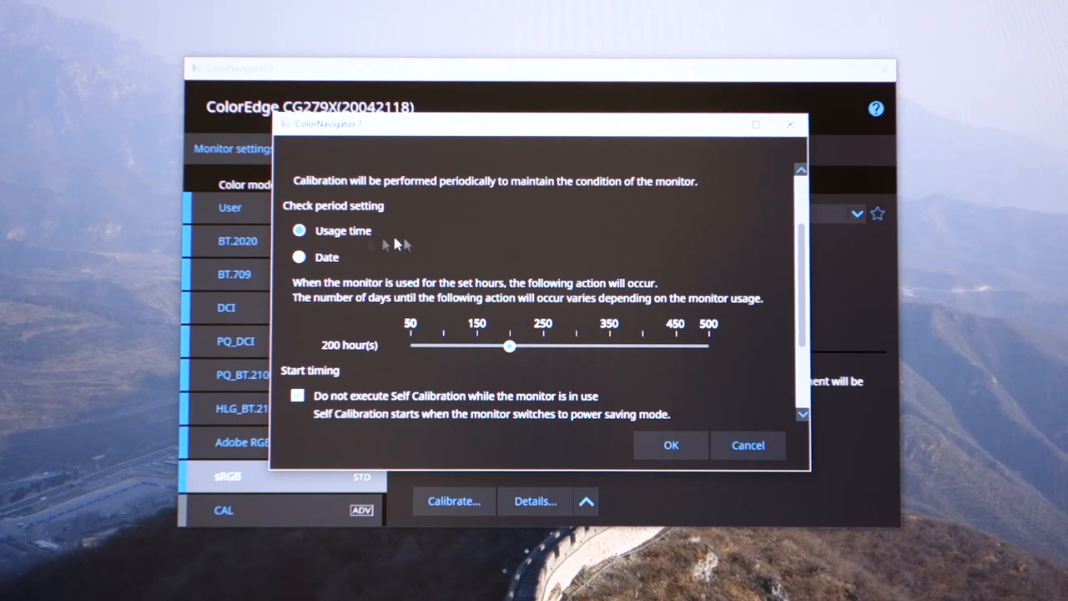
pyautogui.scroll(-3)
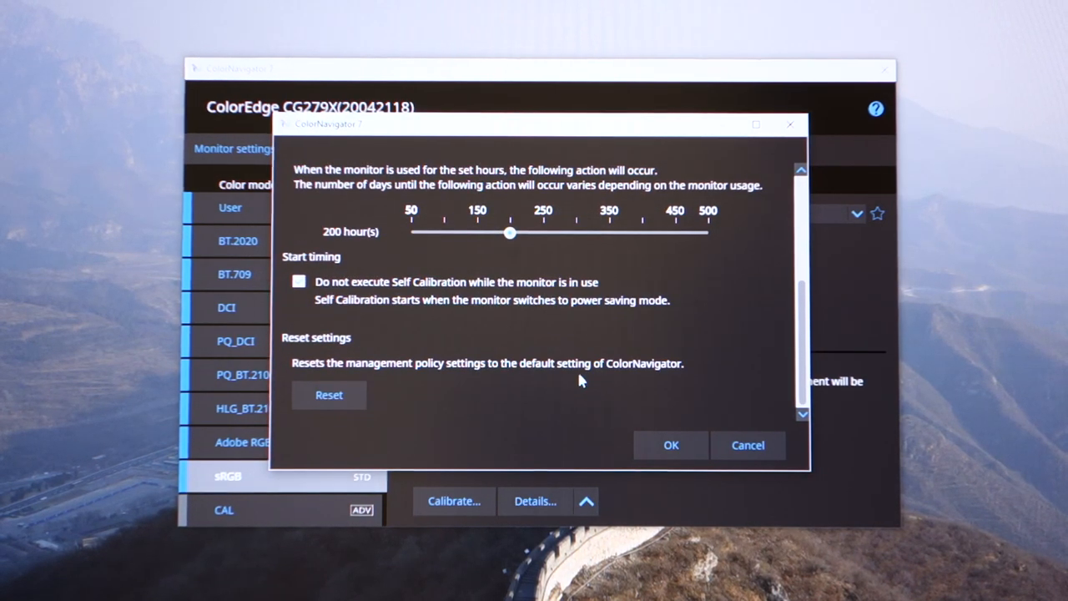
pyautogui.click(670, 444)
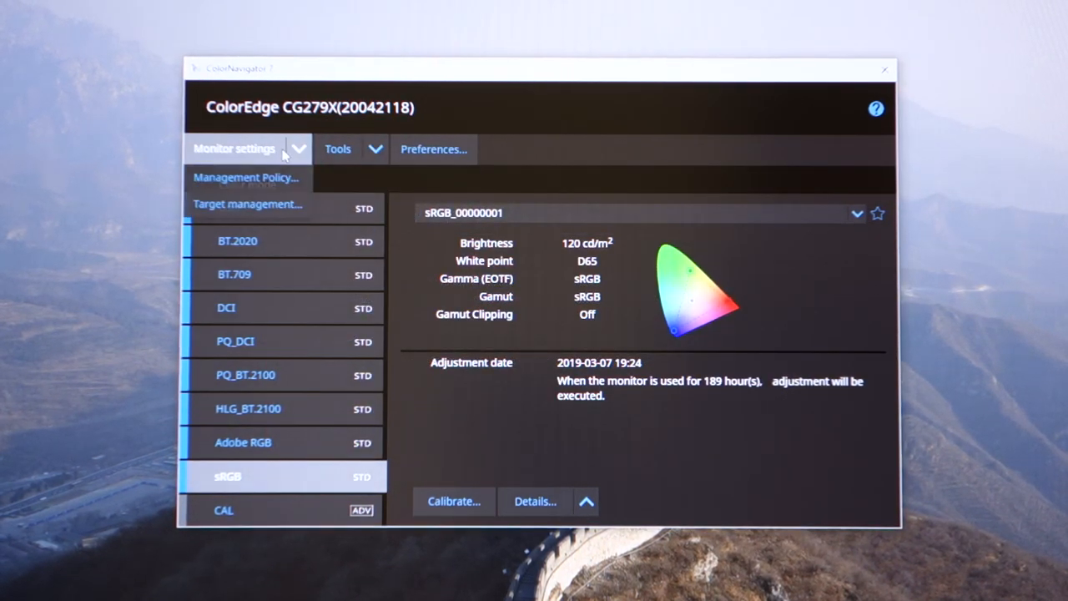
# Step: Dismiss the management options and bring up the preferences Extension page
pyautogui.click(247, 204)
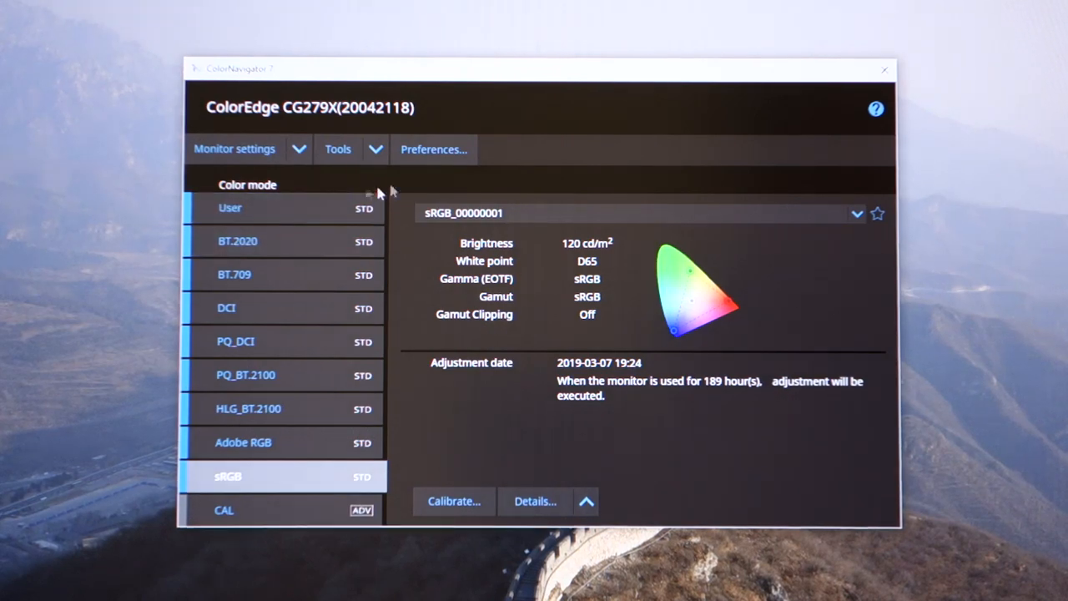
pyautogui.click(338, 149)
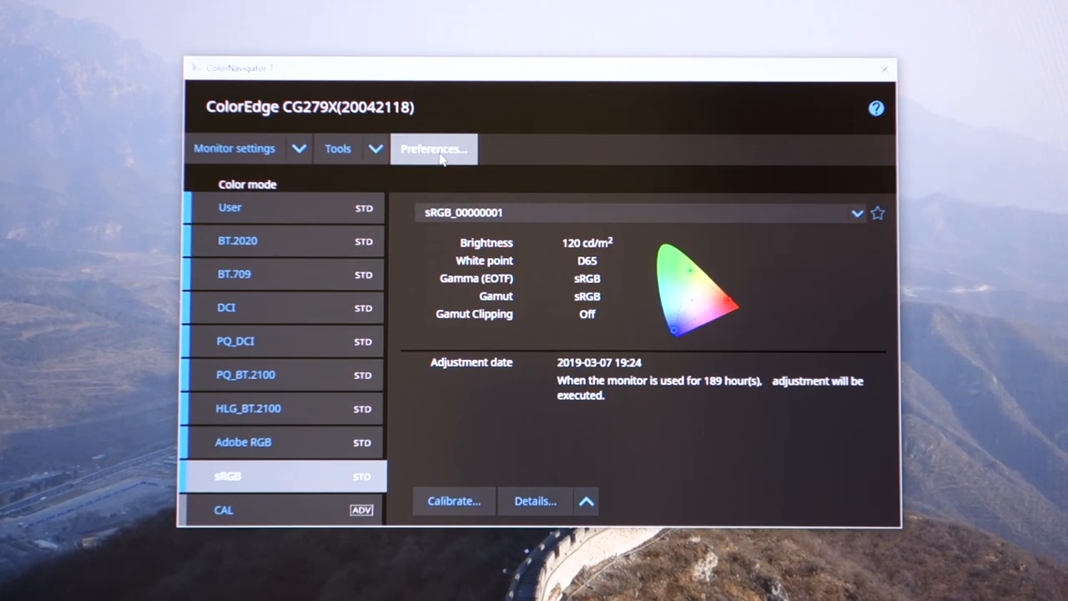
pyautogui.click(432, 149)
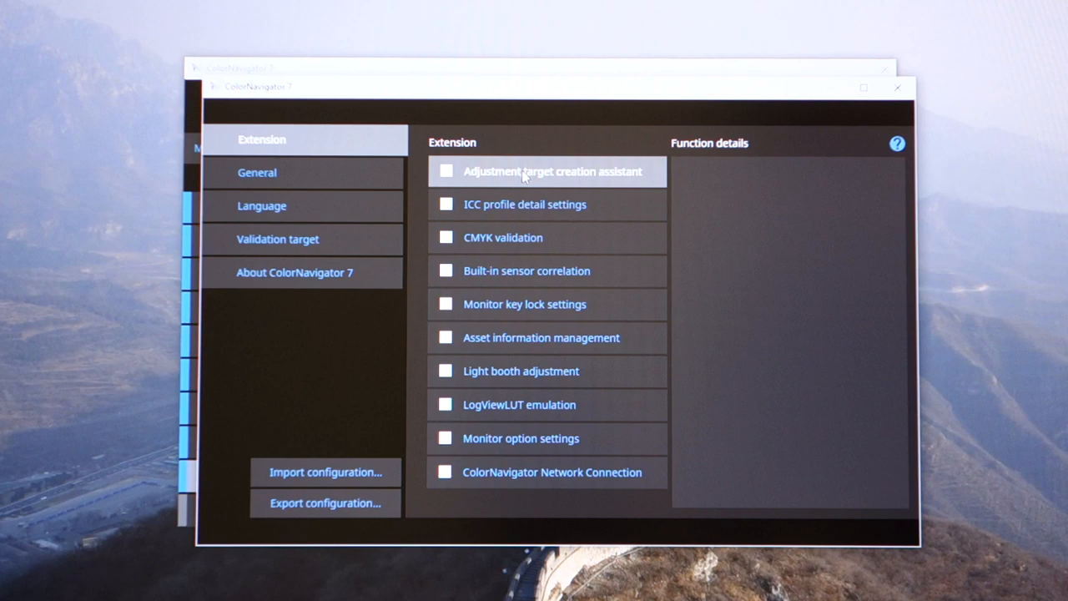
# Step: Browse General, Language, Validation target and About pages, seeing version 7.0.2.7, then close
pyautogui.click(257, 172)
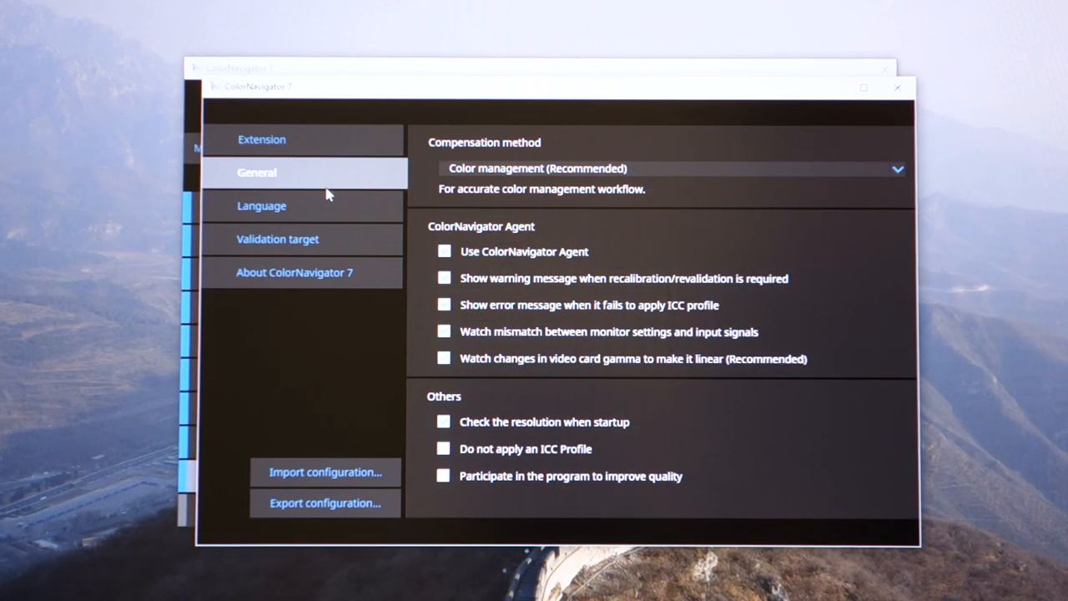
pyautogui.click(261, 206)
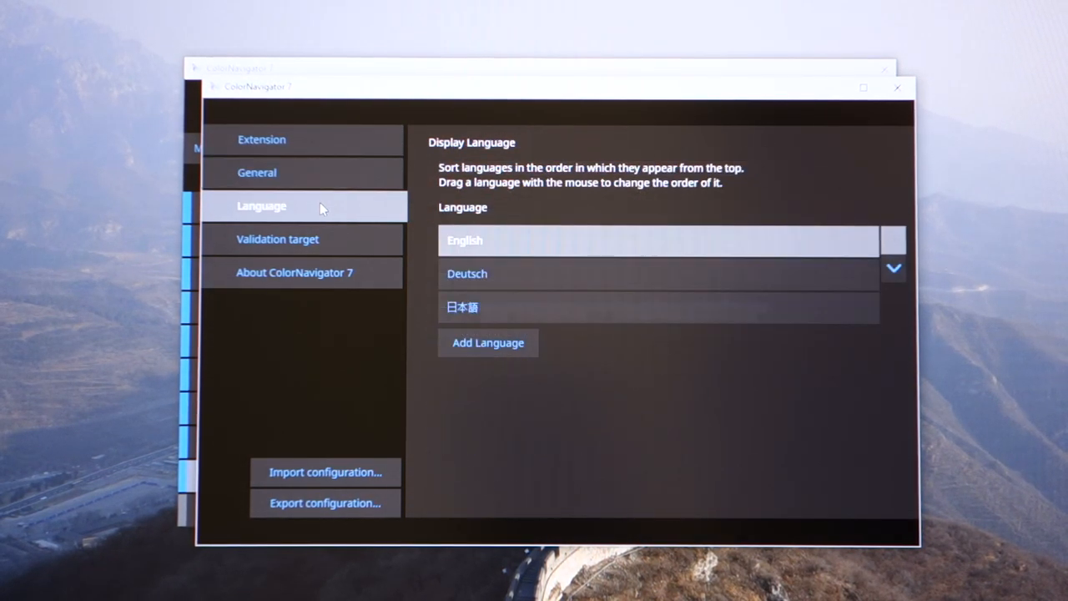
pyautogui.click(278, 239)
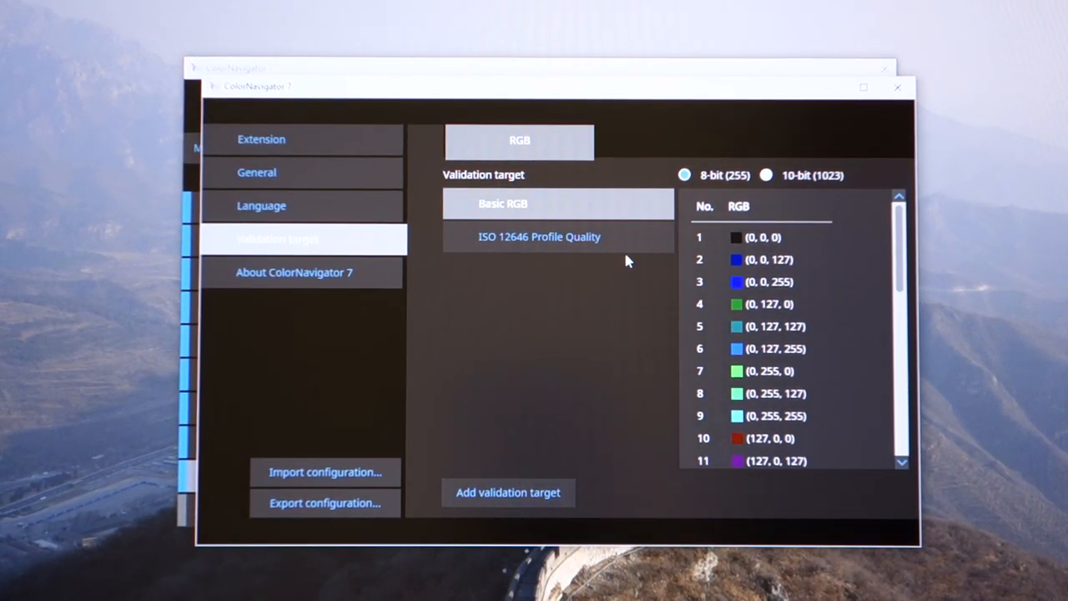
pyautogui.click(539, 237)
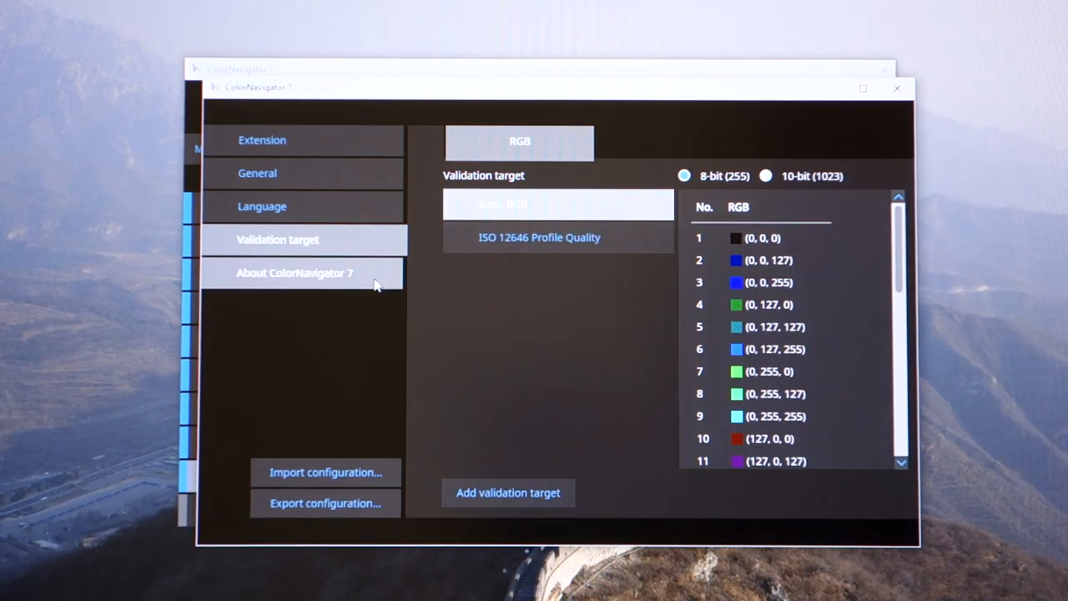
pyautogui.click(296, 273)
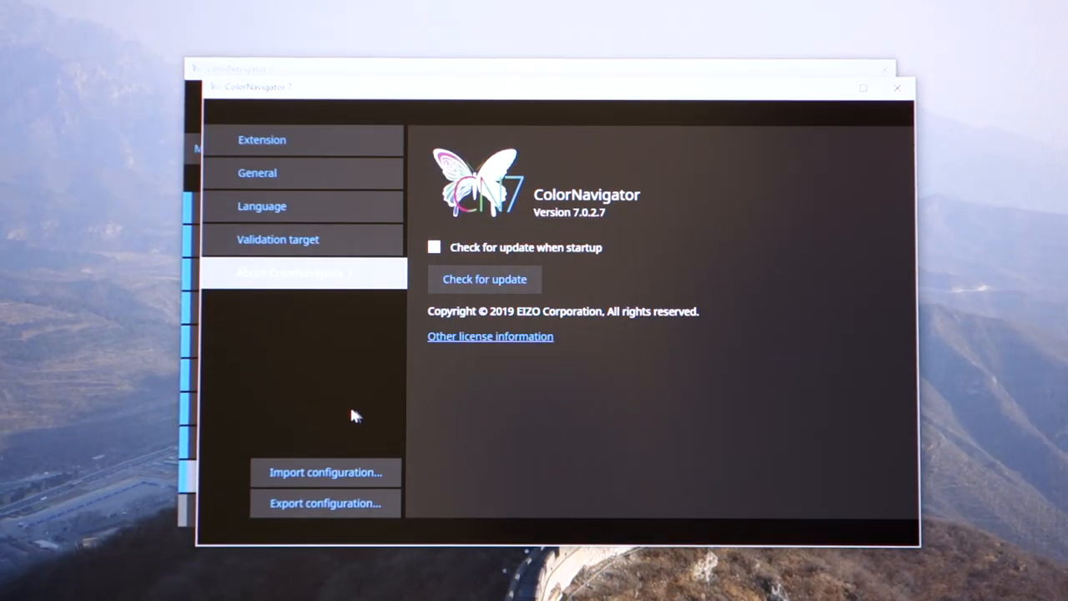
pyautogui.moveTo(898, 90)
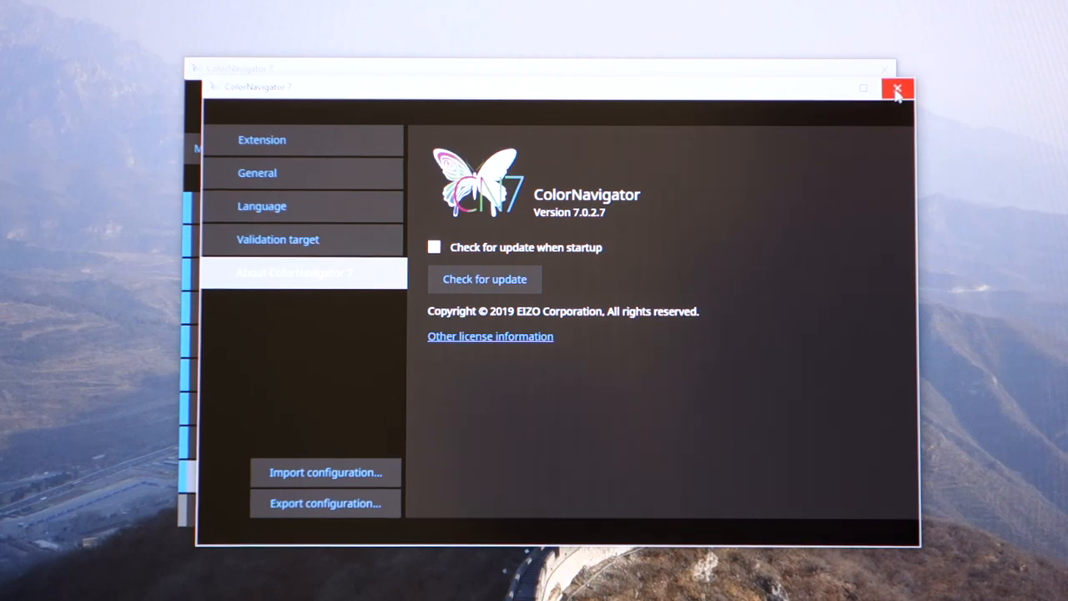
pyautogui.click(899, 89)
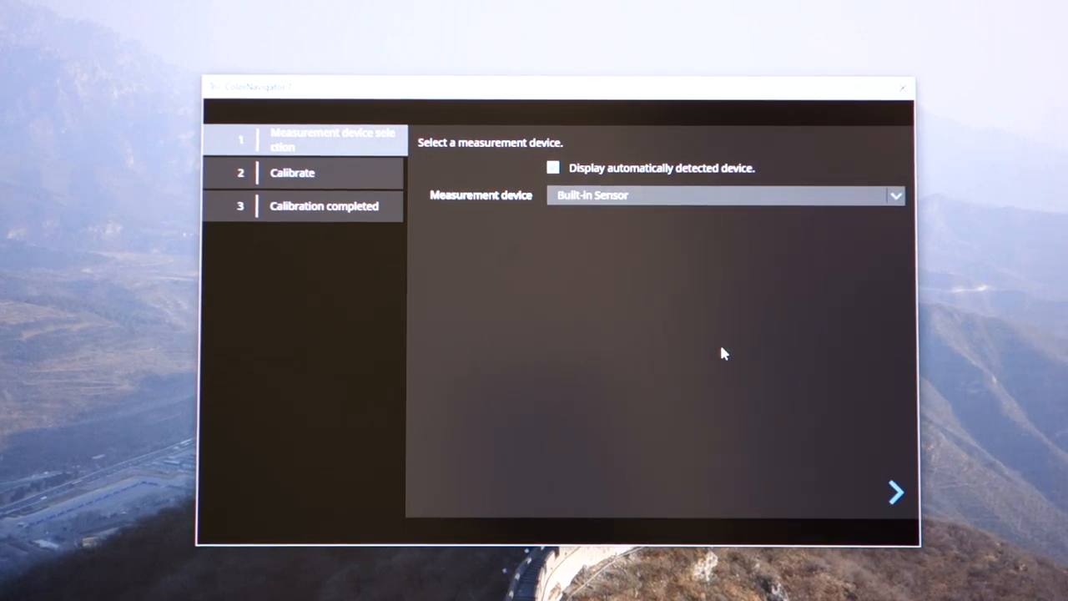
pyautogui.moveTo(709, 351)
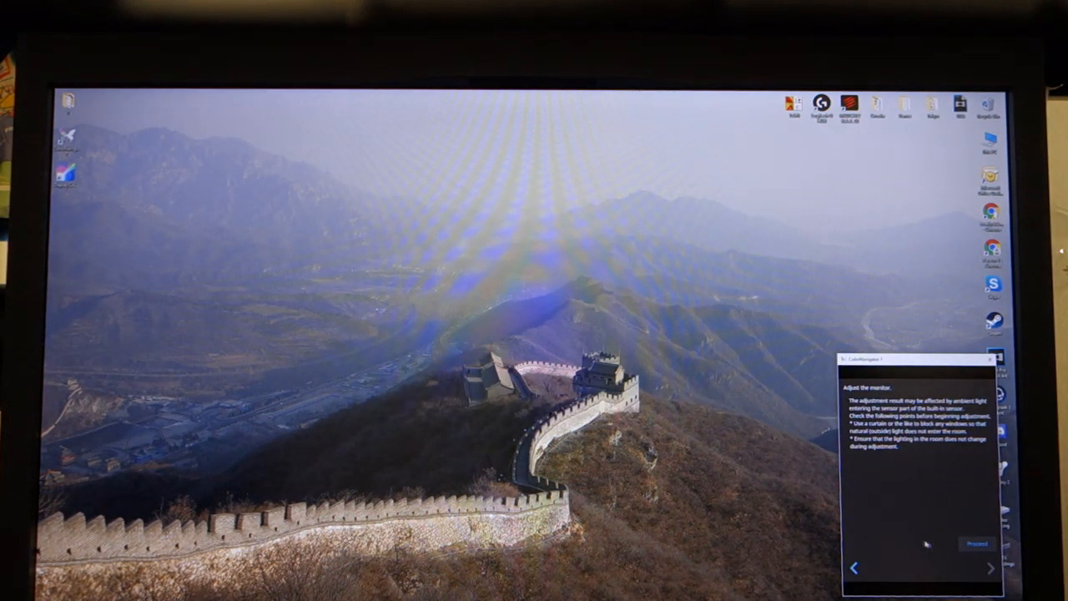
# Step: Continue past the Adjust the monitor notice to start the Built-in Sensor measurement
pyautogui.click(975, 544)
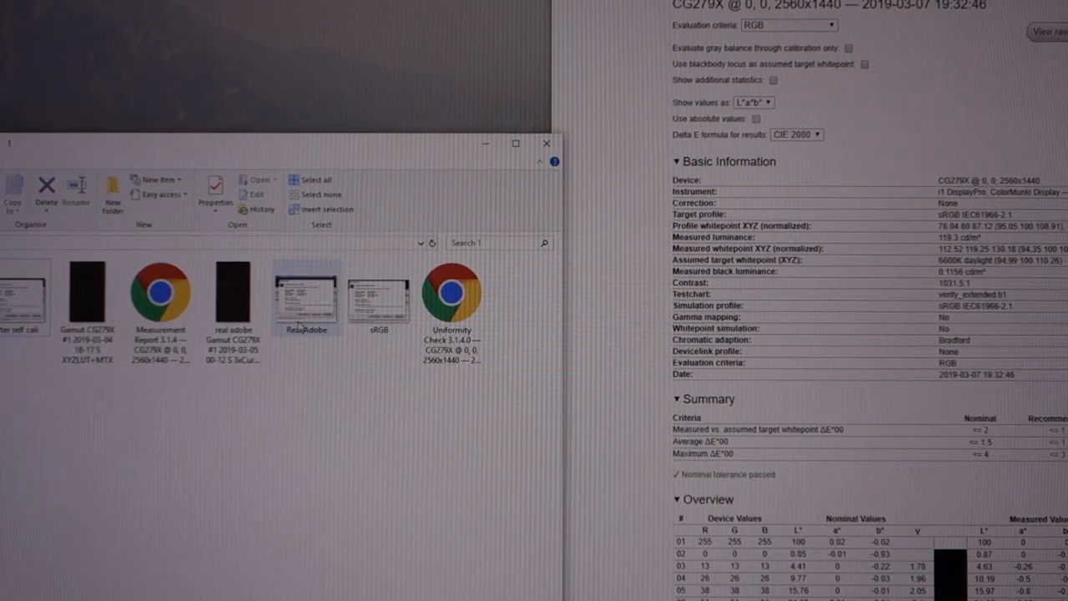
# Step: Open the Real Adobe gamut image and zoom the CG279X gamut plot larger
pyautogui.doubleClick(306, 294)
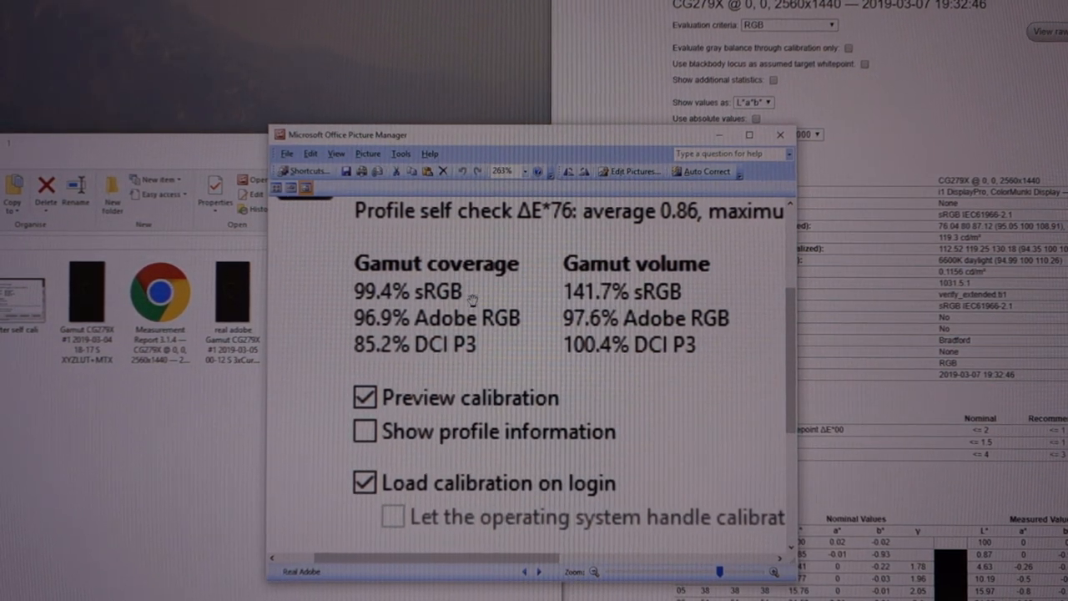
pyautogui.moveTo(542, 342)
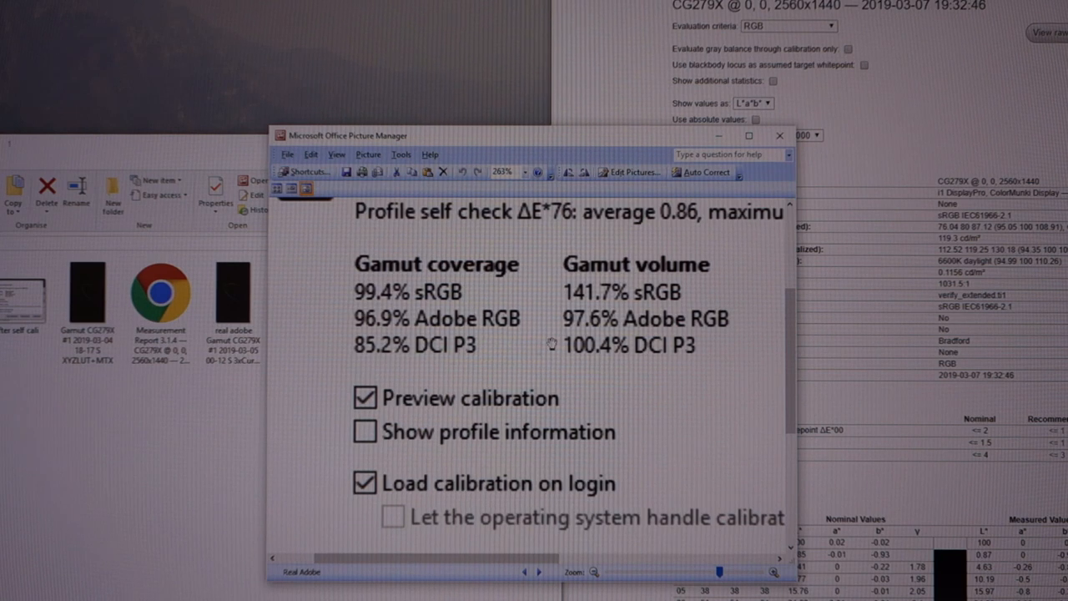
pyautogui.moveTo(759, 303)
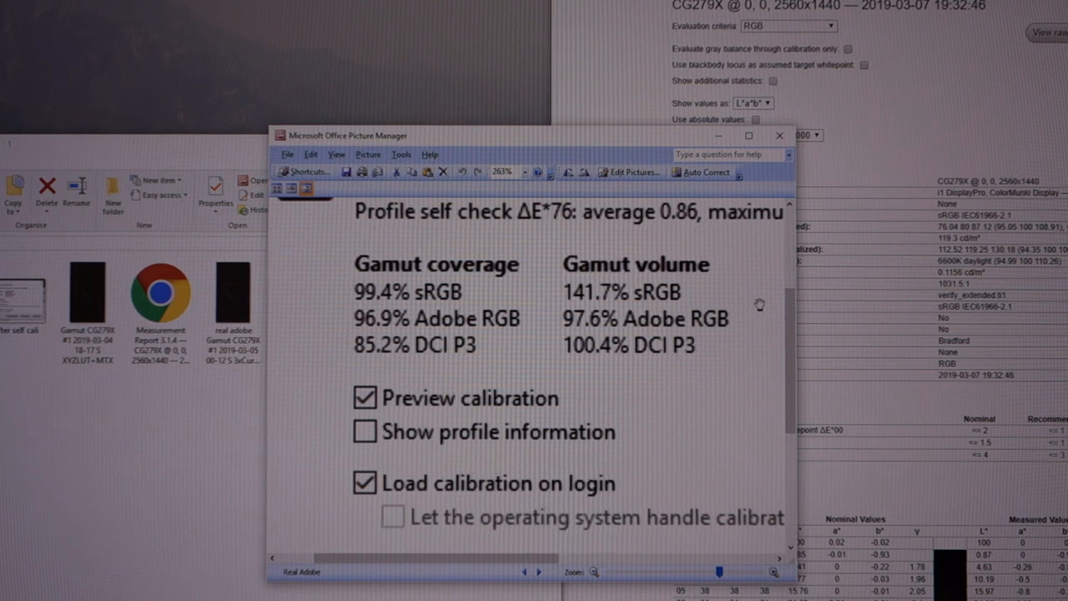
pyautogui.moveTo(779, 135)
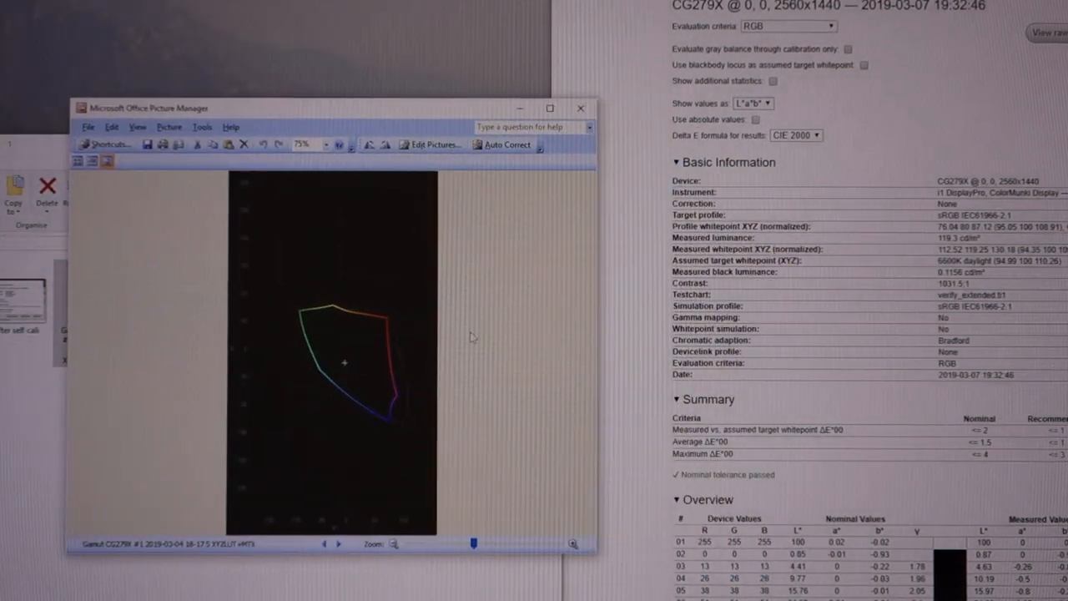
pyautogui.moveTo(473, 543); pyautogui.dragTo(442, 544)
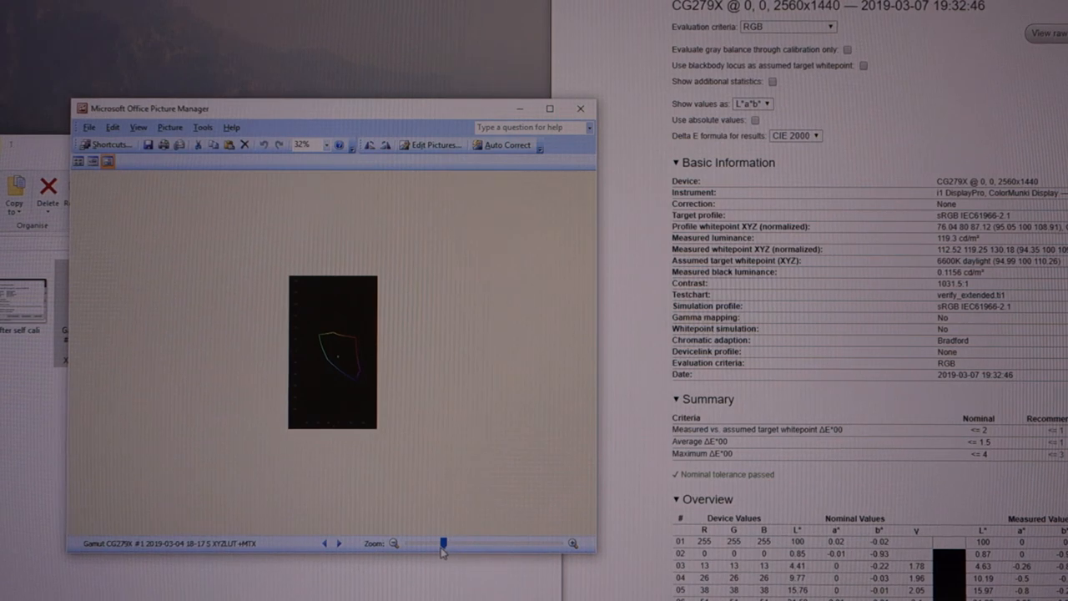
pyautogui.moveTo(443, 543); pyautogui.dragTo(503, 543)
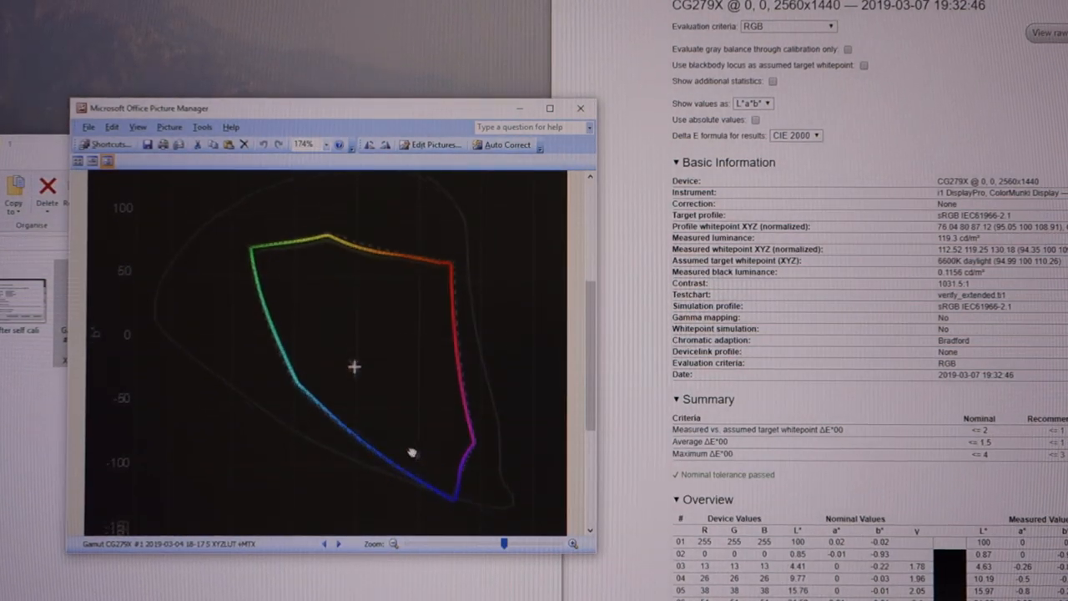